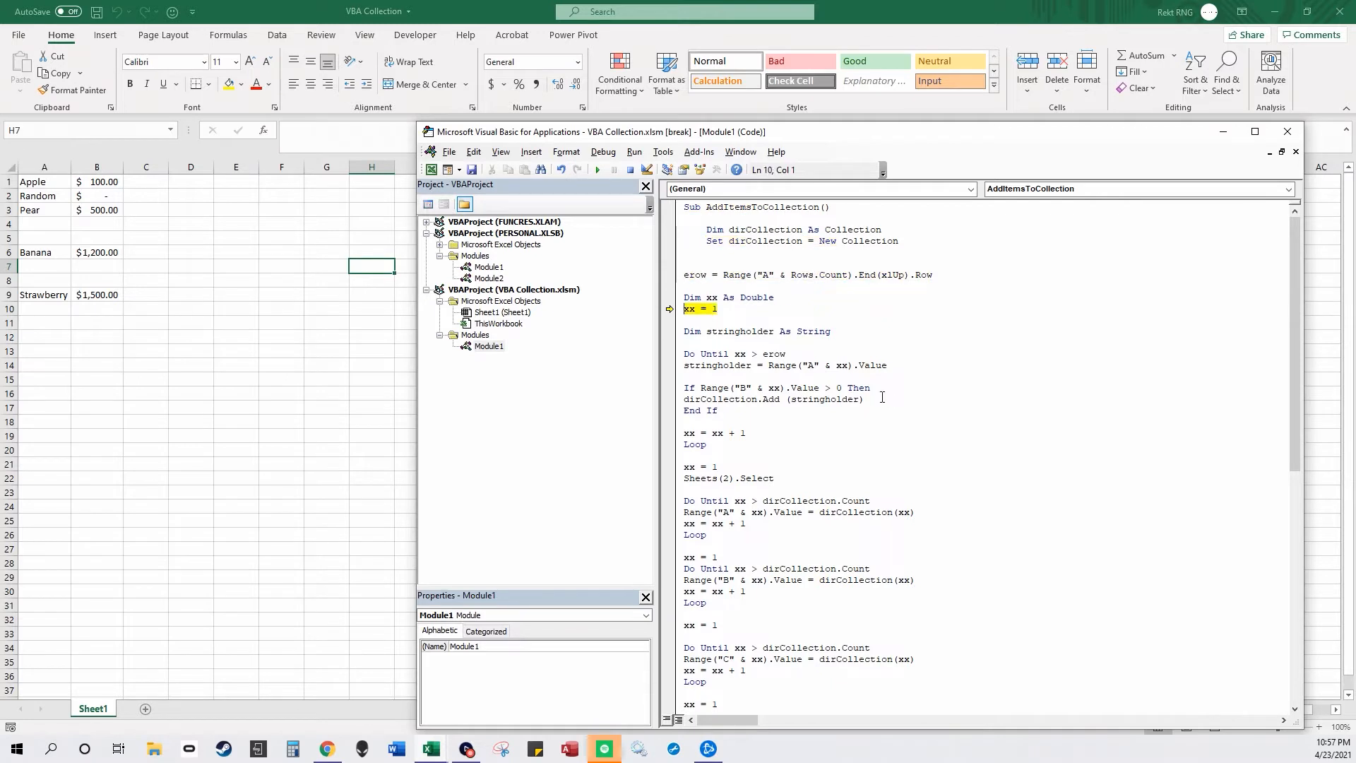
Step: Step the Do Until loop with F8 past the nonzero check and row counter until Sheets(2).Select runs
key("F8")
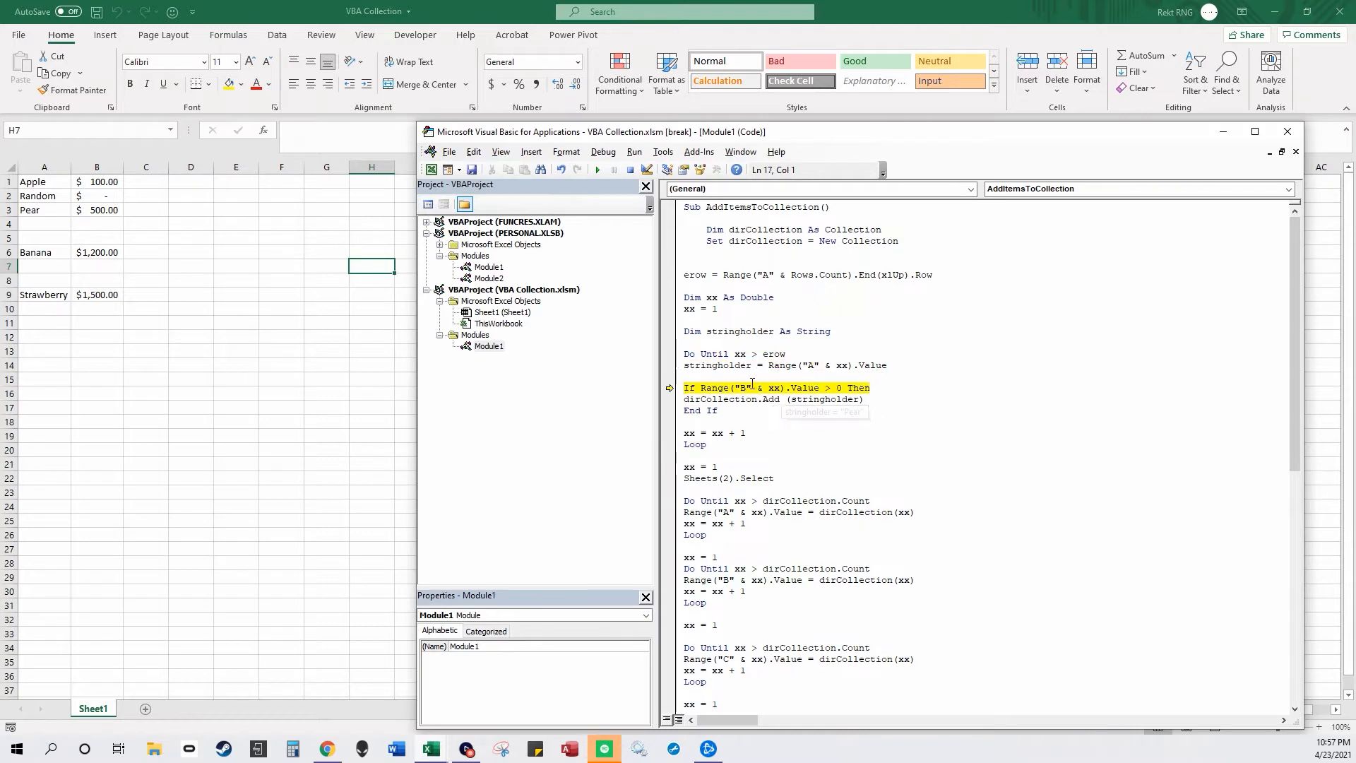
key("F8")
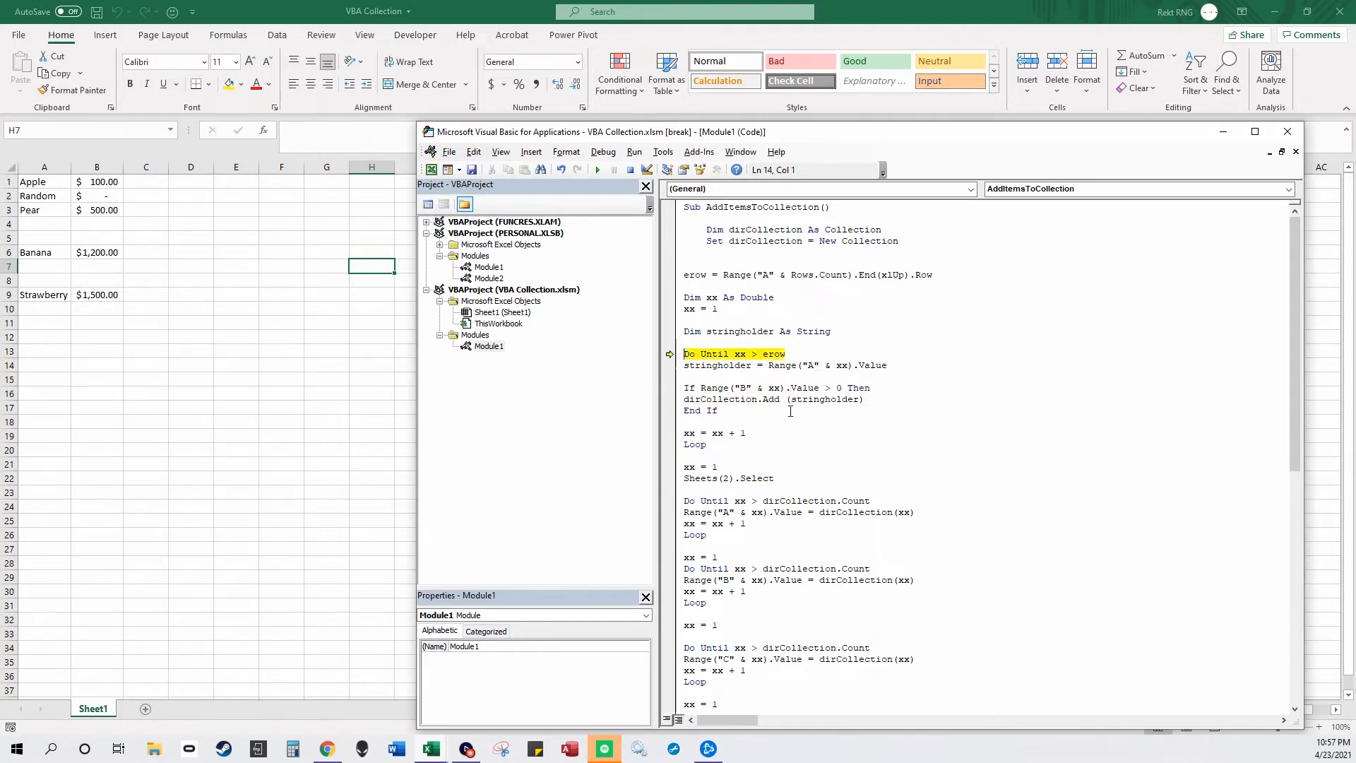
key("F8")
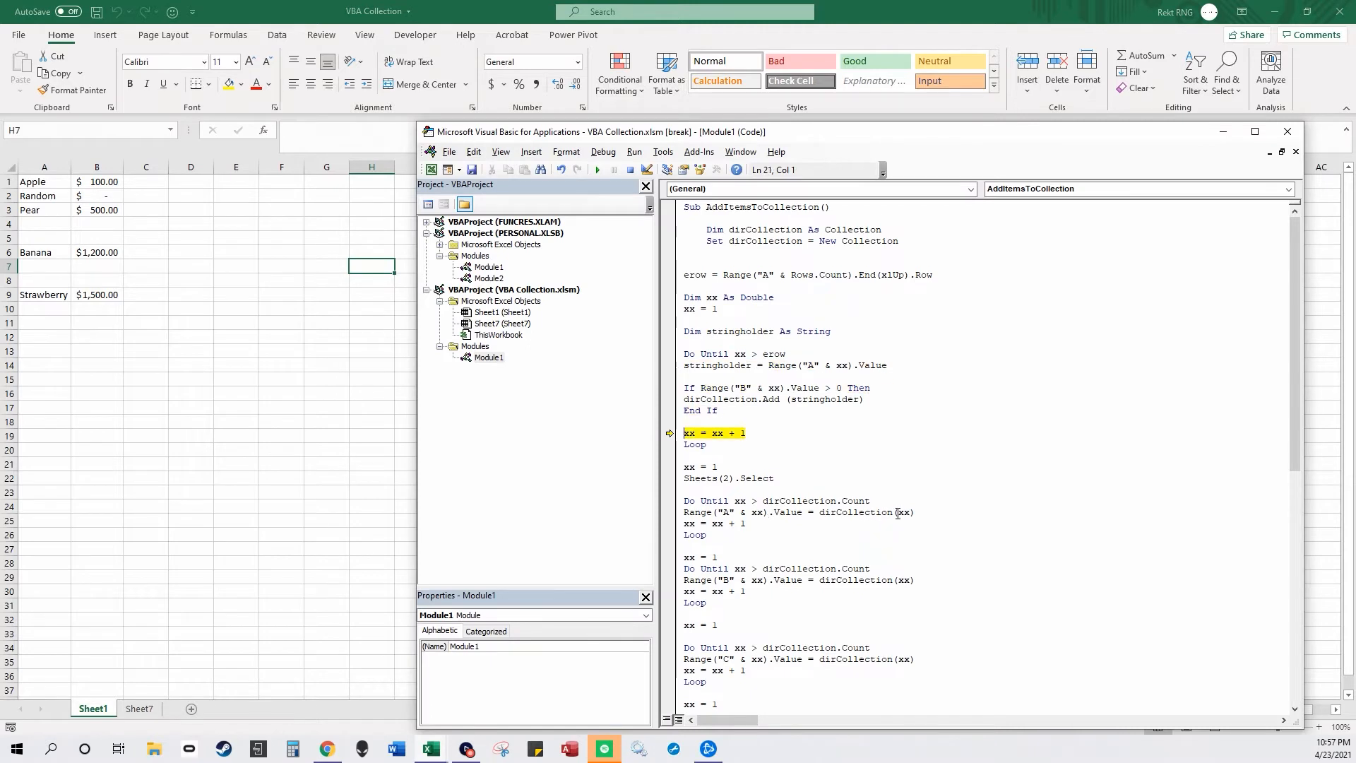
key("F8")
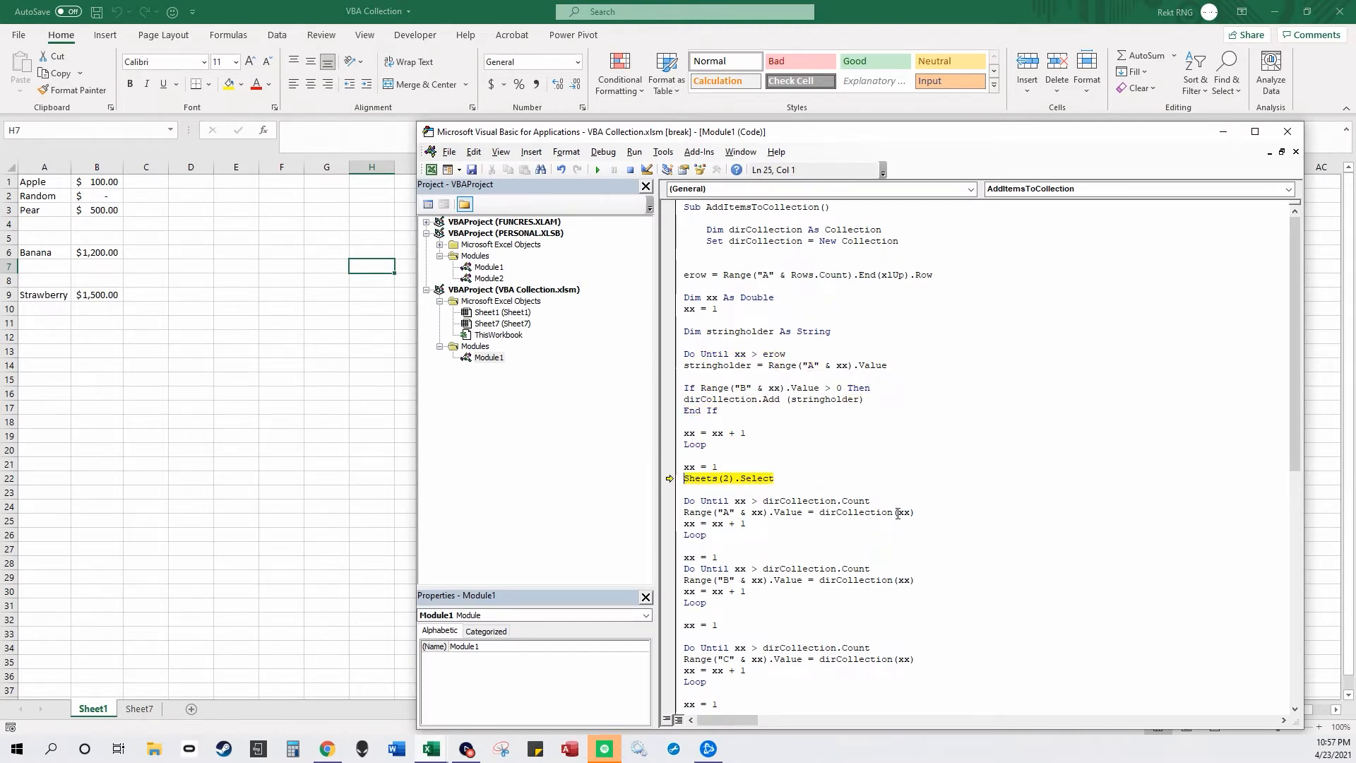
key("F8")
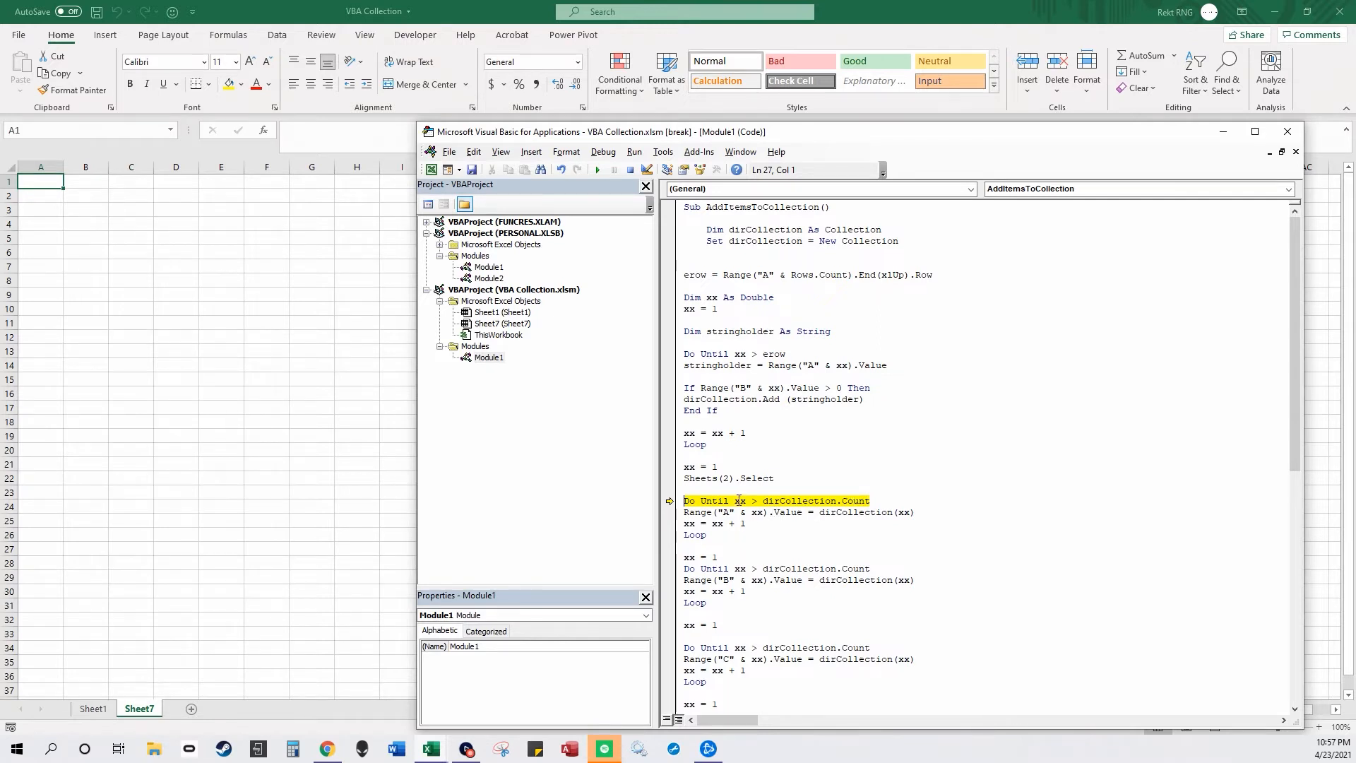
mouse_move(879, 500)
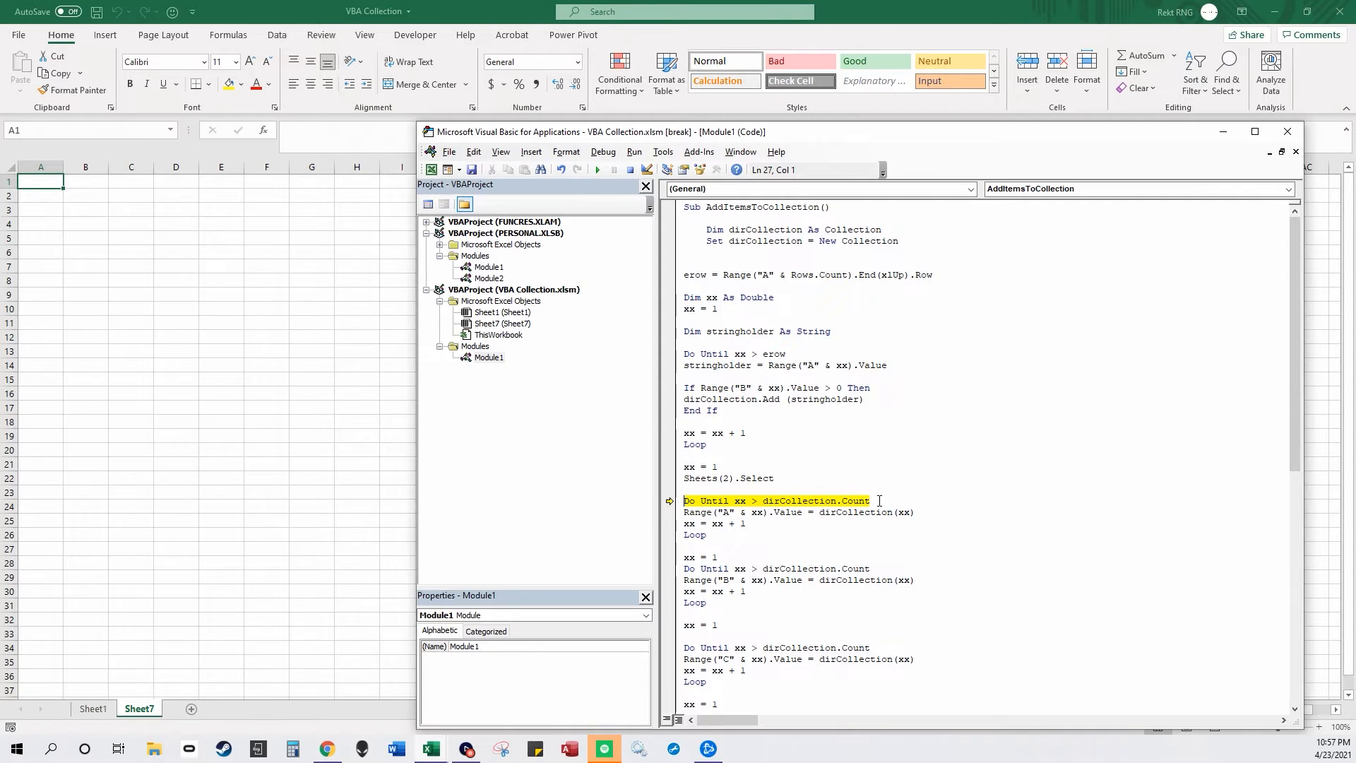
Step: Run the write loops so Apple, Pear, Banana and Strawberry land in columns A–D of Sheet7
key("F8")
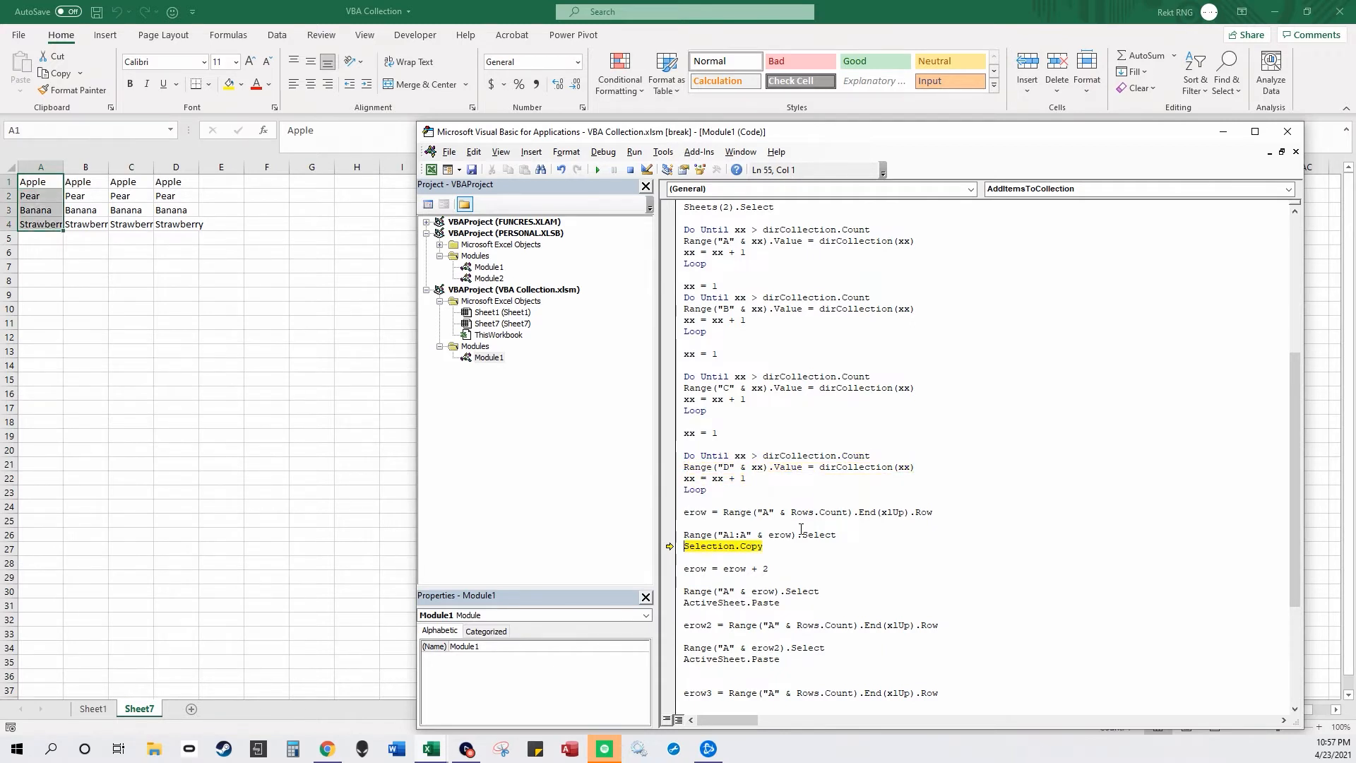
Step: Step Selection.Copy and ActiveSheet.Paste so the fruit list is pasted again below the original rows
scroll("down", 3)
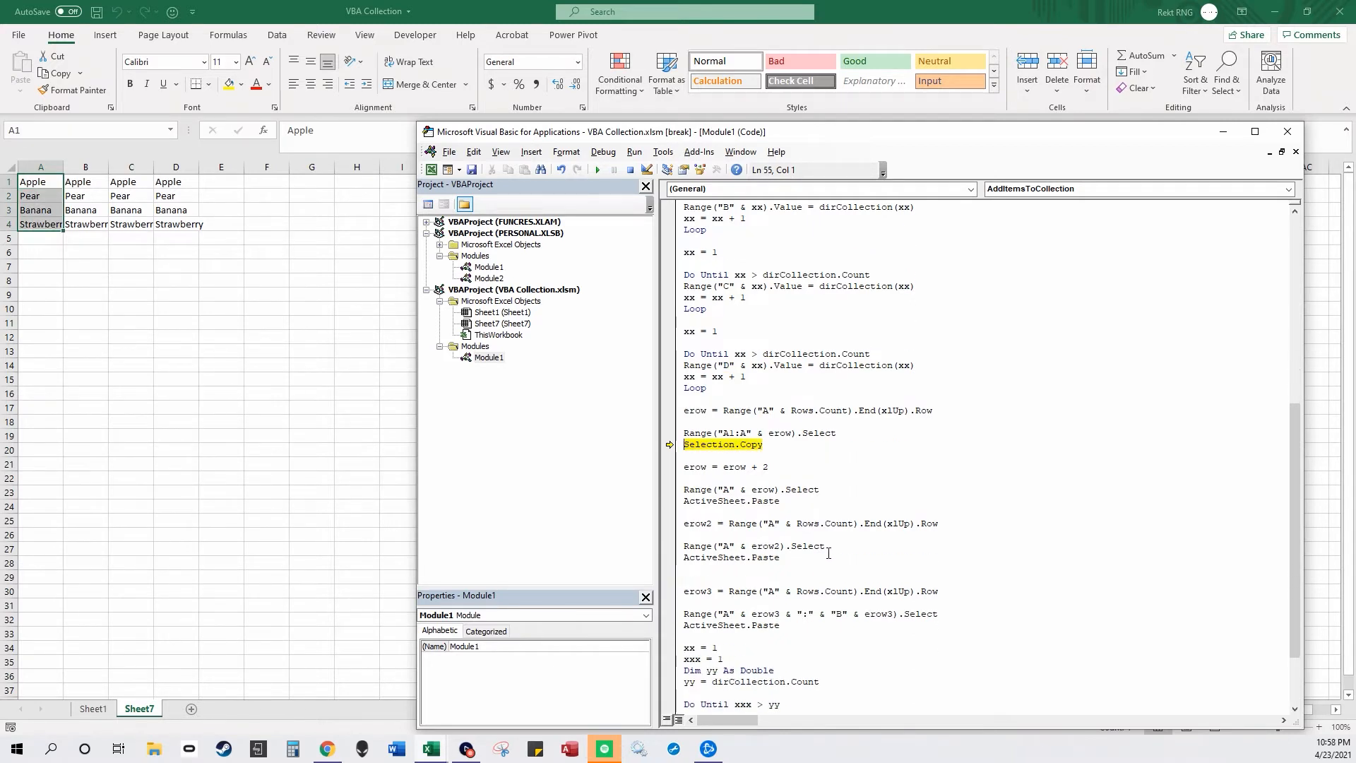
key("F8")
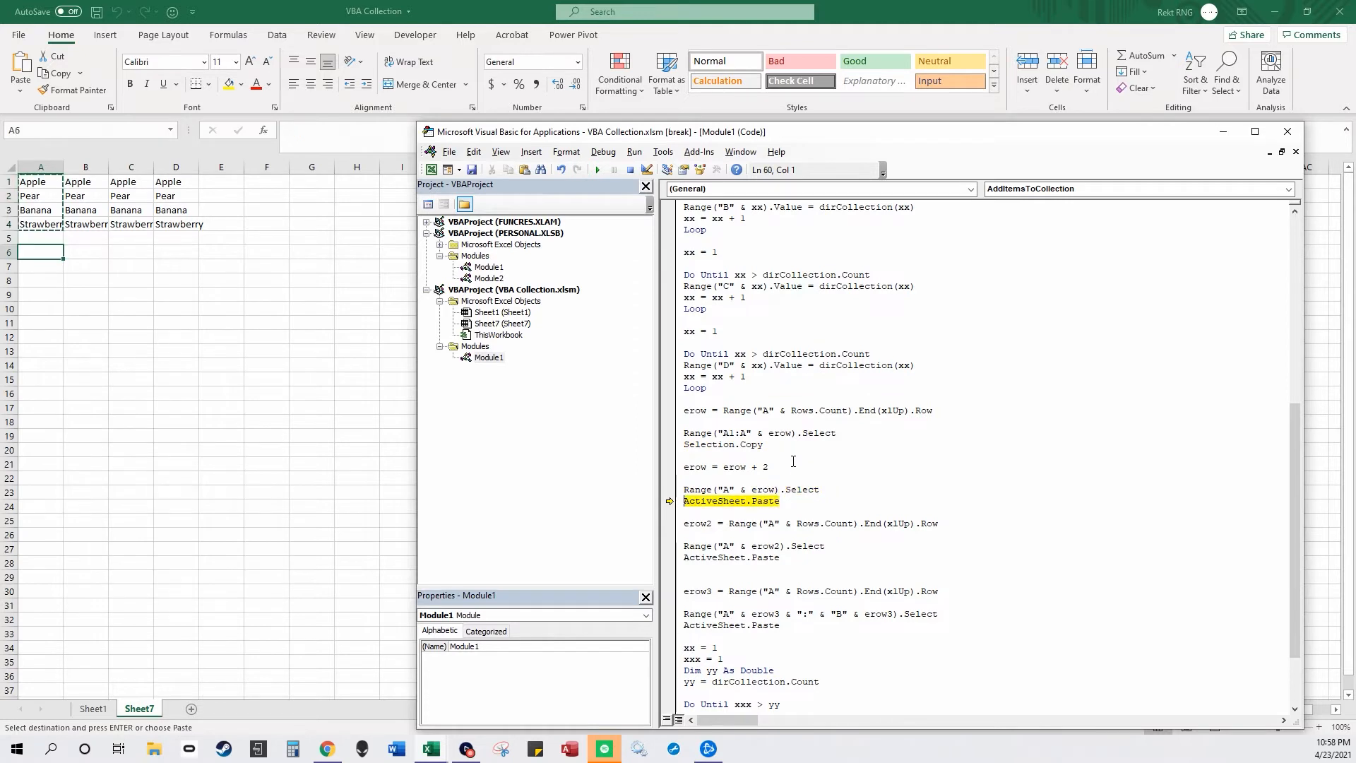
key("F8")
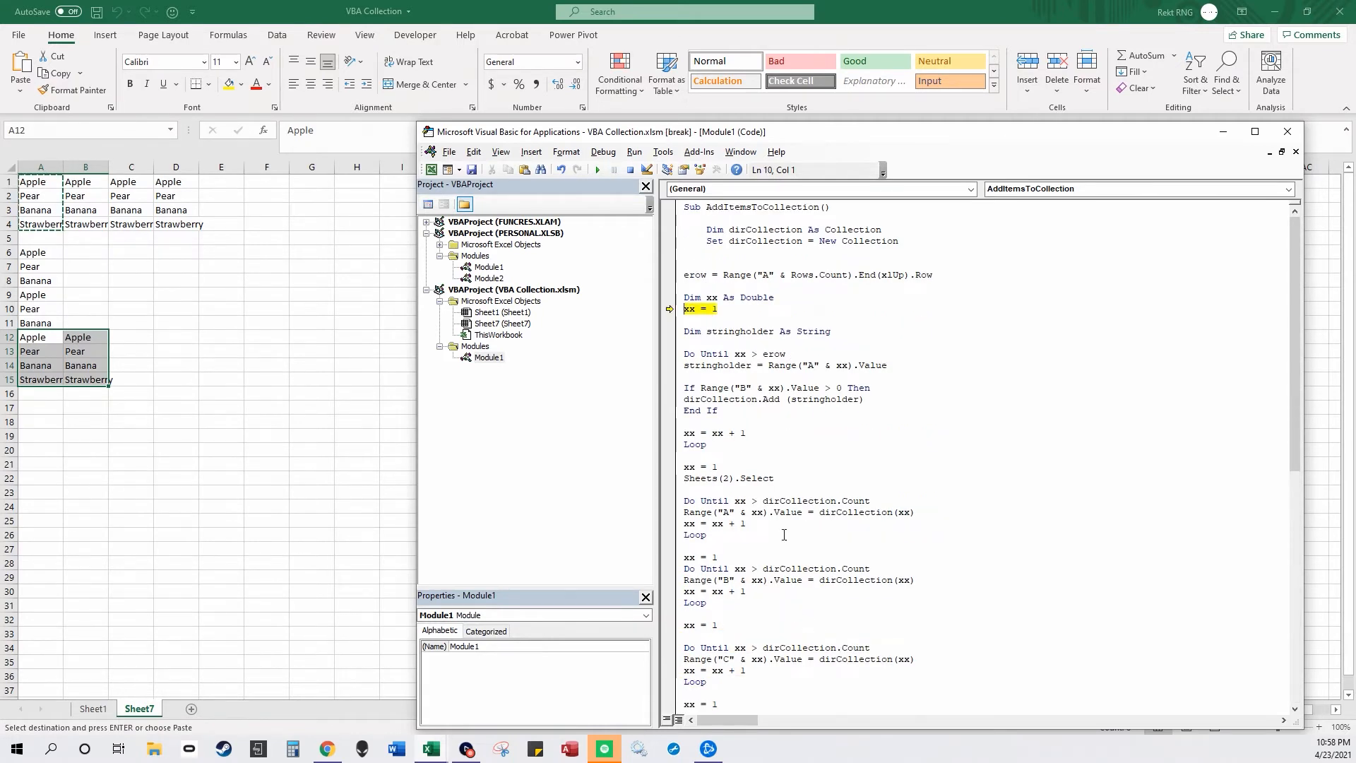
mouse_move(616, 551)
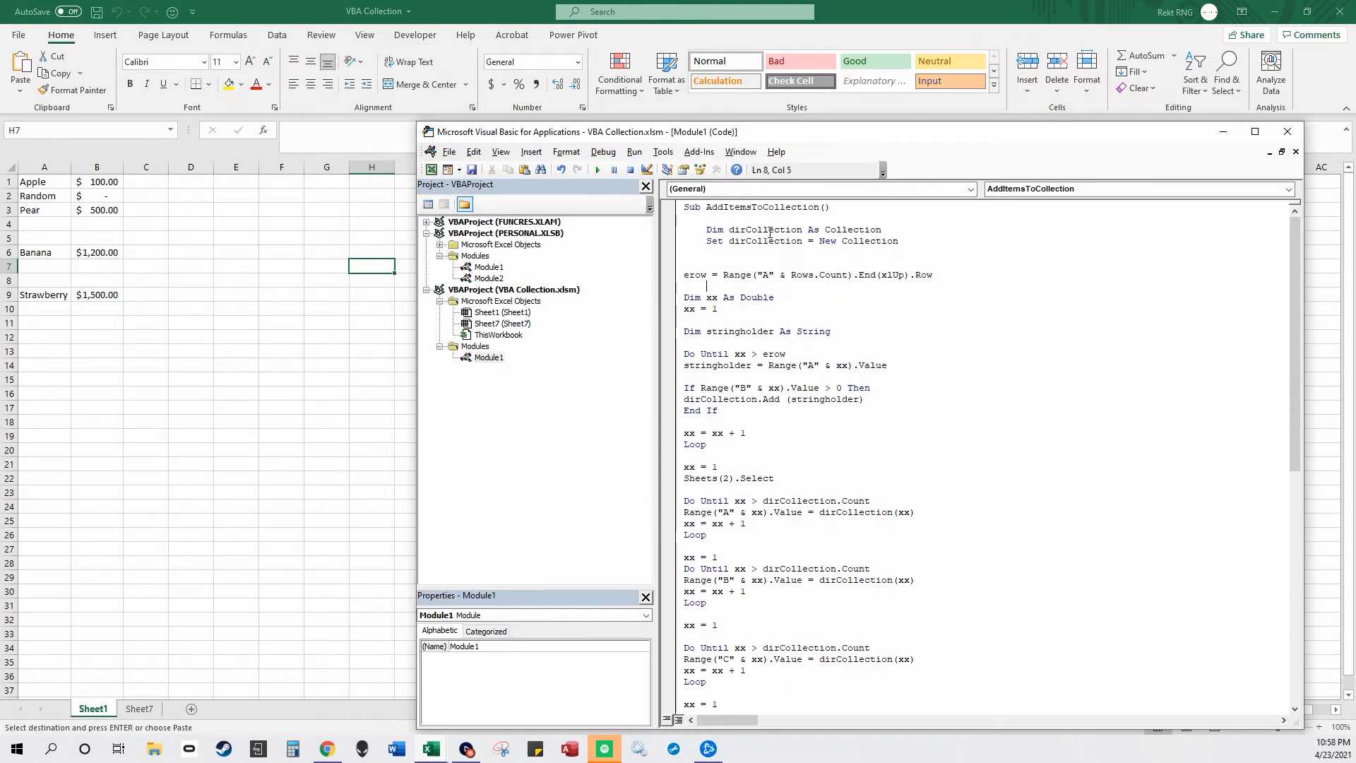
Step: Review the code's erow loop limit and stringholder variable before minimizing the editor
left_click_drag(704, 229, 897, 240)
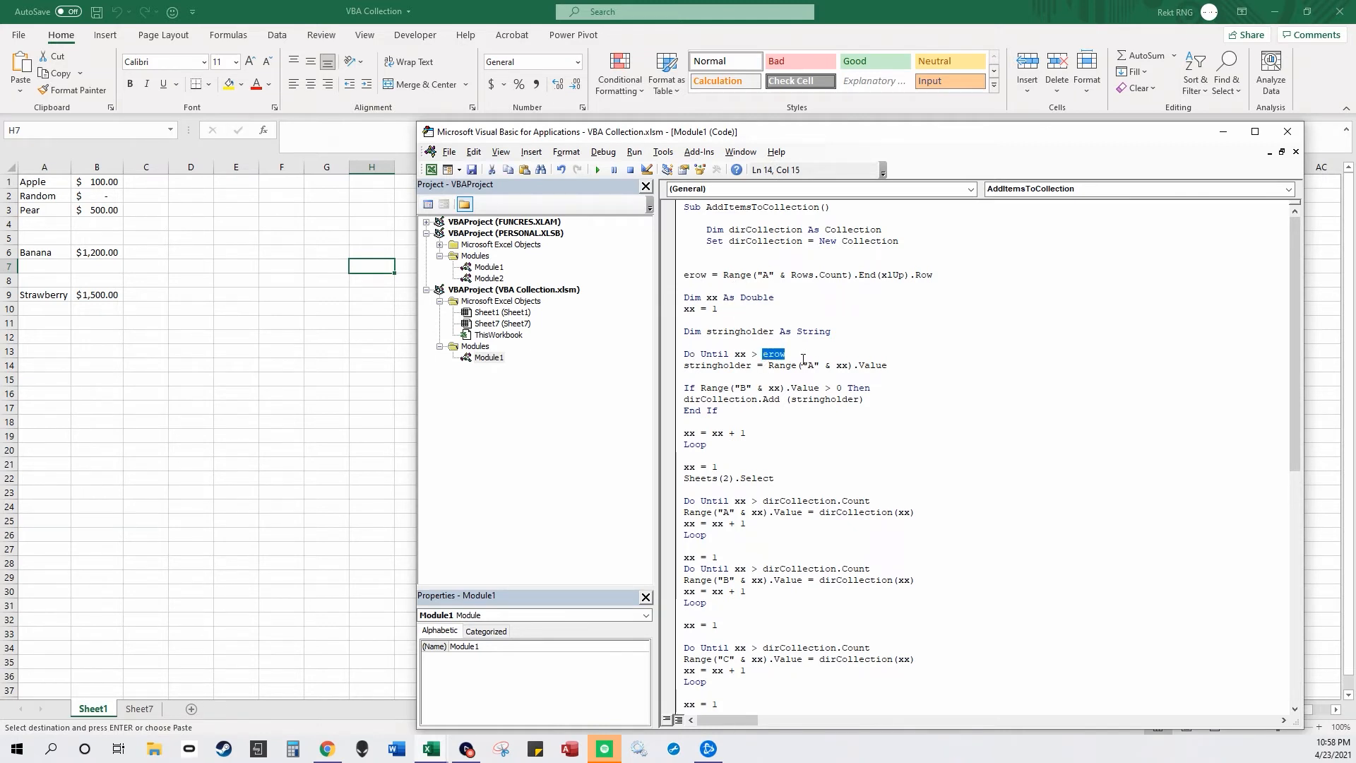
left_click(898, 364)
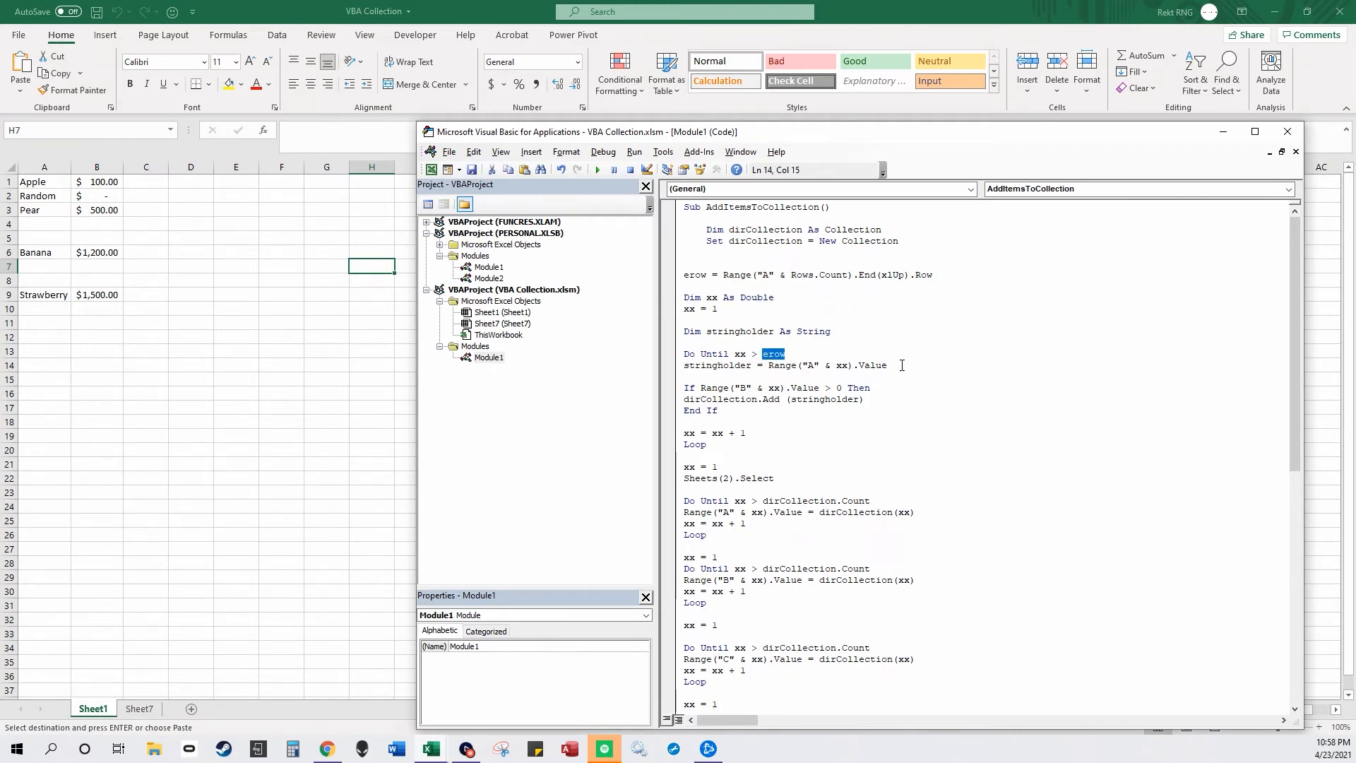
double_click(716, 365)
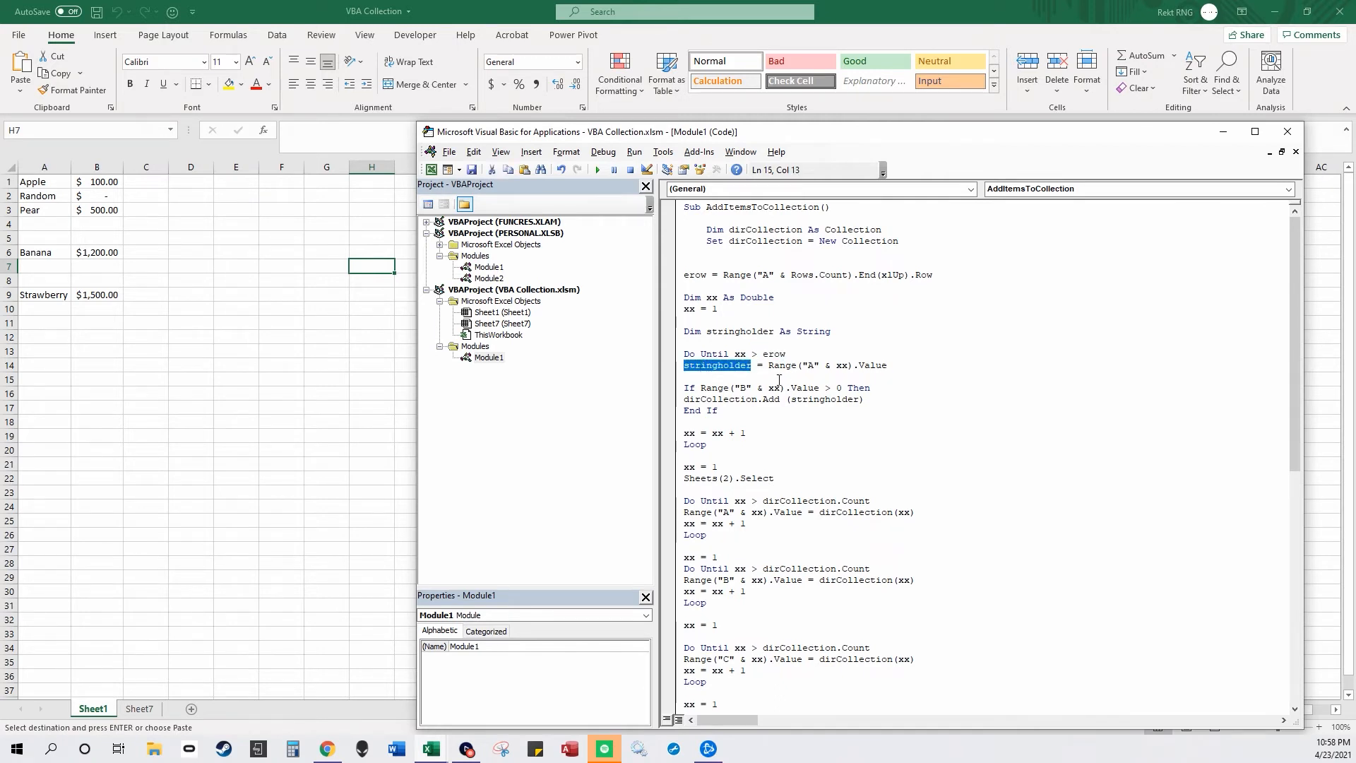
mouse_move(841, 368)
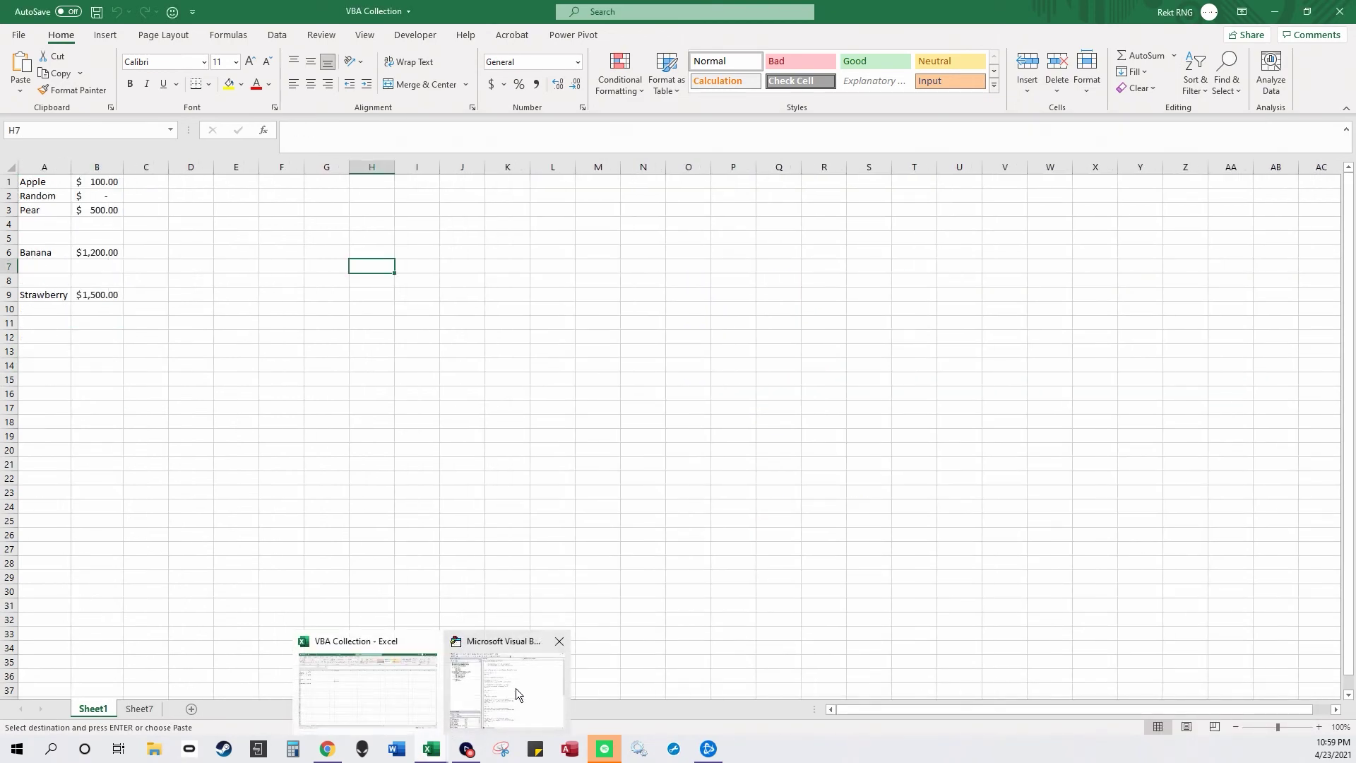
Step: Restore the VBA editor and scroll to the dirCollection.Remove xx loop and End Sub
left_click(505, 689)
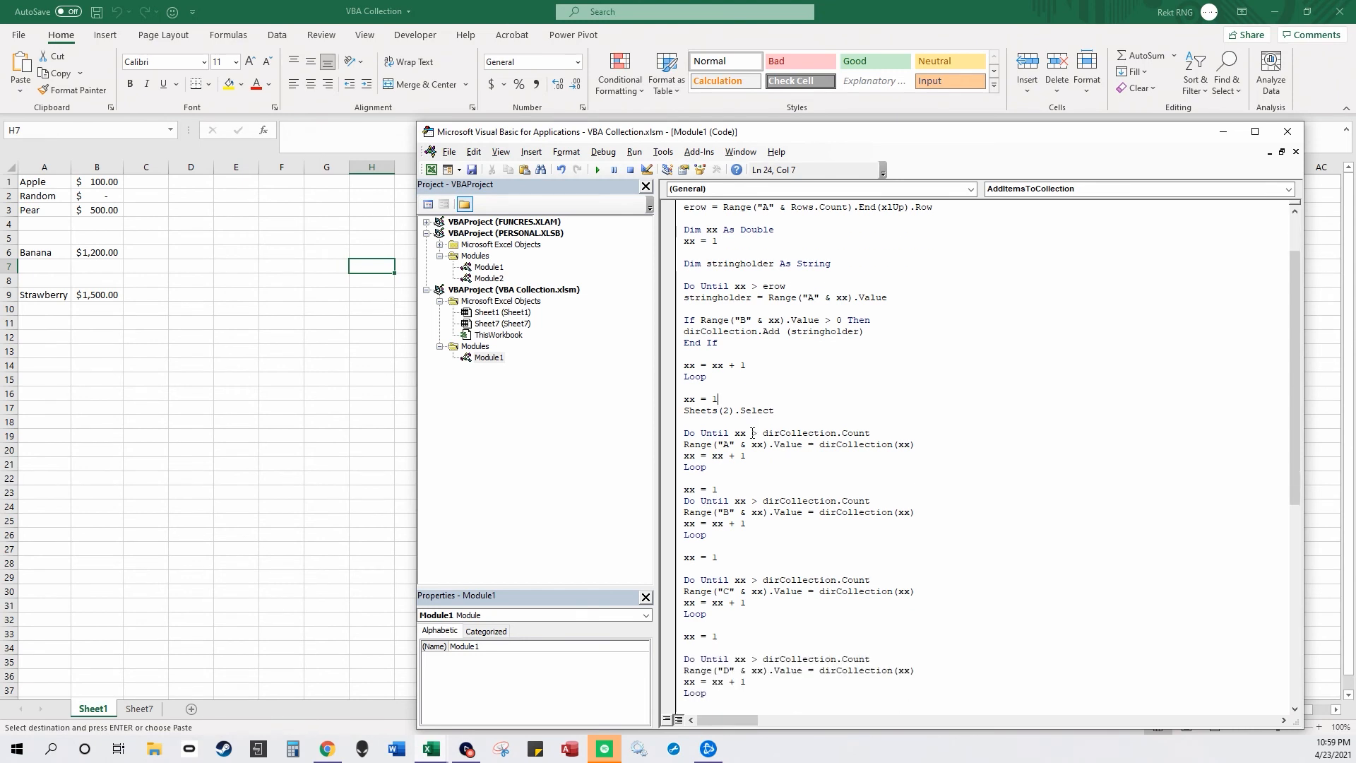
triple_click(727, 409)
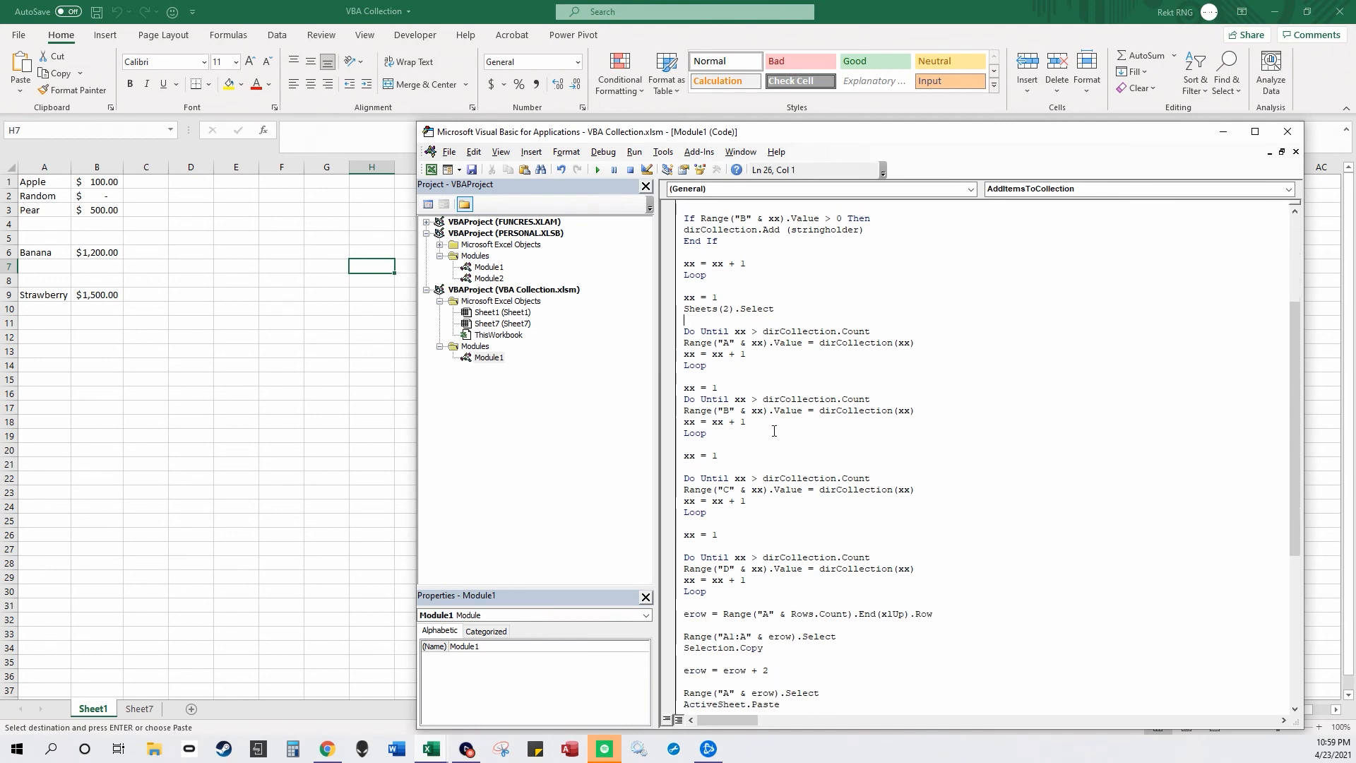
scroll("down", 3)
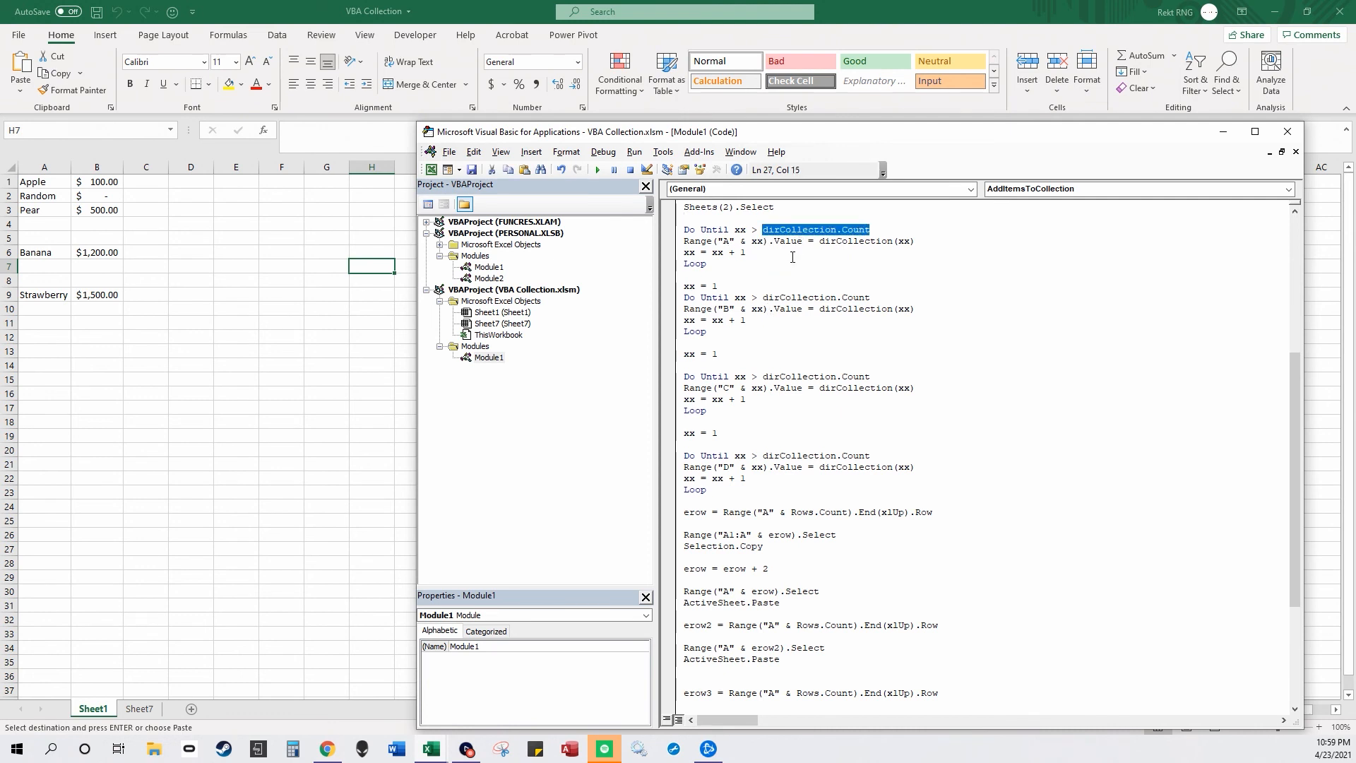
scroll("down", 3)
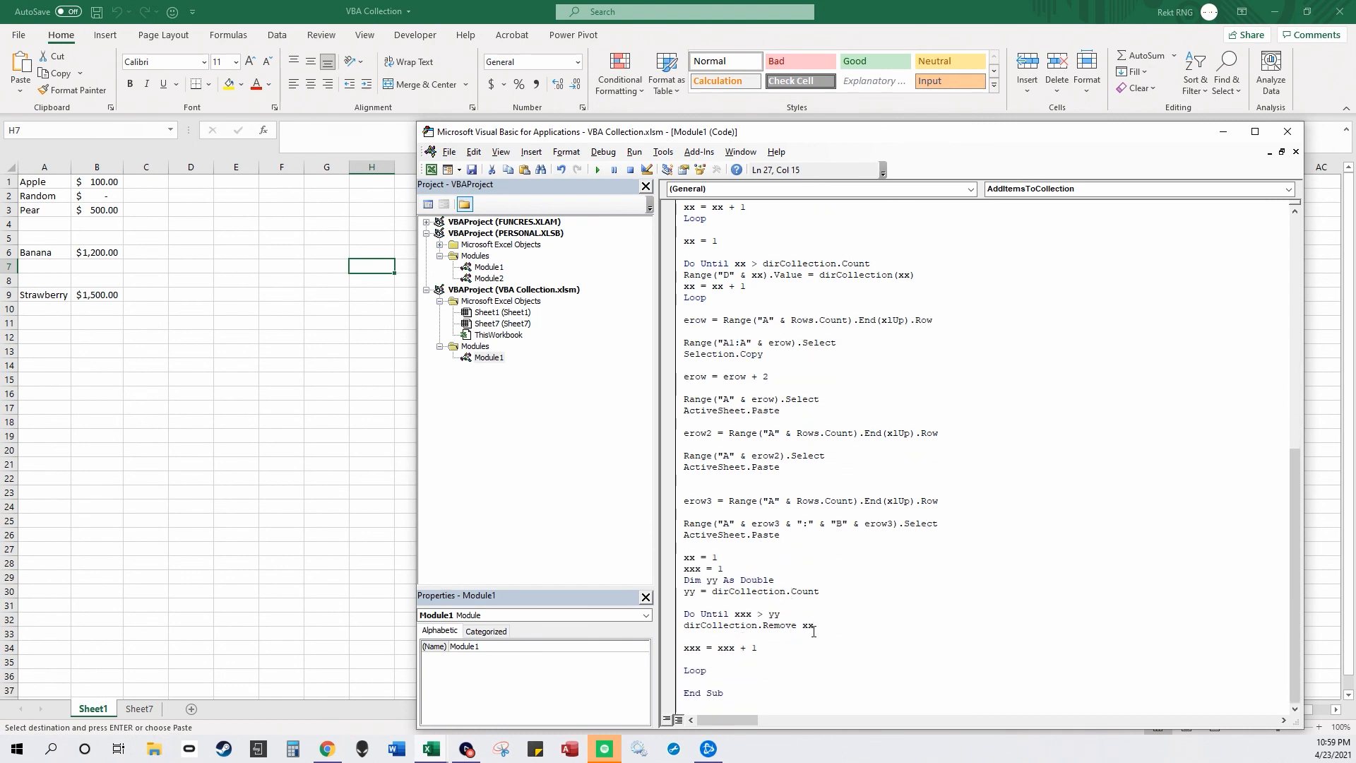
triple_click(749, 624)
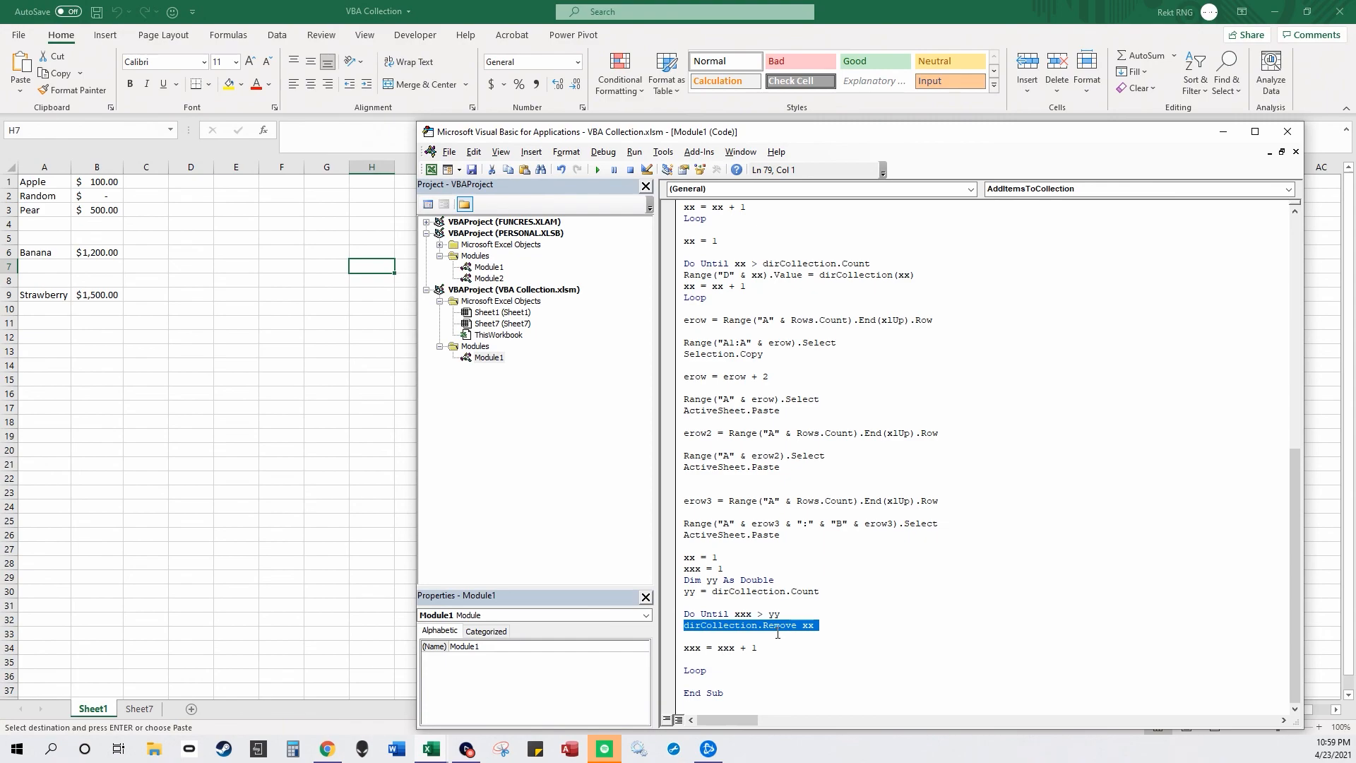
left_click(466, 749)
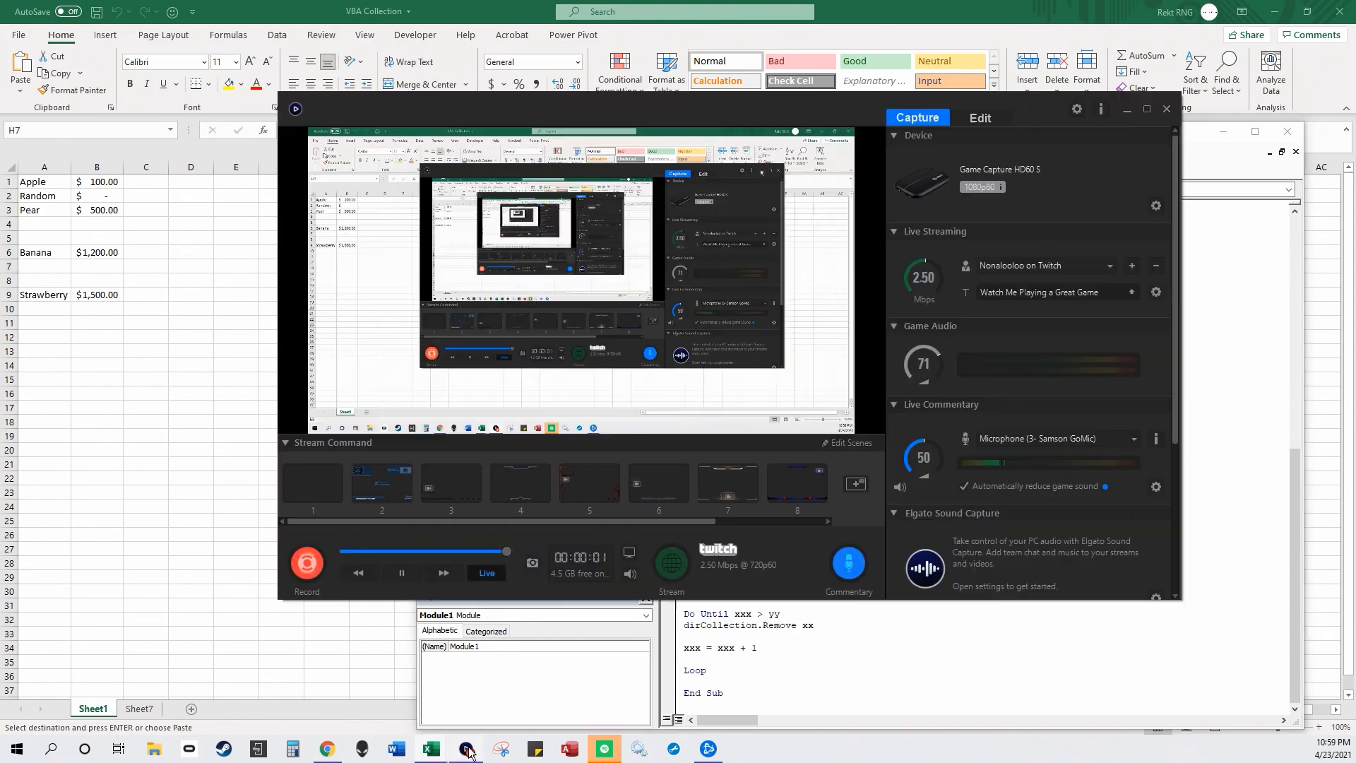